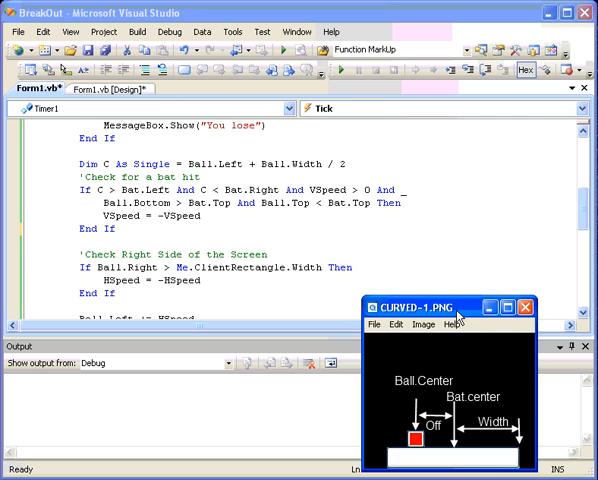
- Move the offset diagram up over the code
{"action": "left_click_drag", "start_coordinate": [460, 306], "coordinate": [256, 131]}
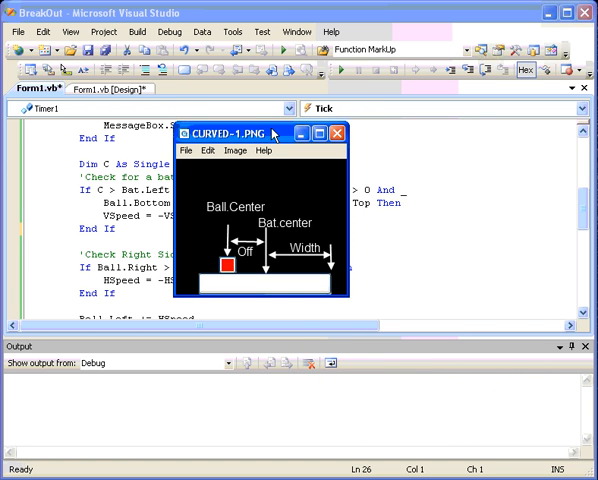
{"action": "left_click", "coordinate": [344, 133]}
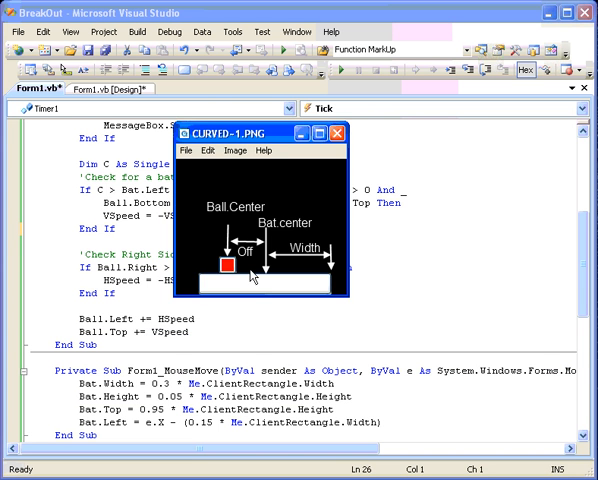
{"action": "left_click_drag", "start_coordinate": [262, 132], "coordinate": [285, 188]}
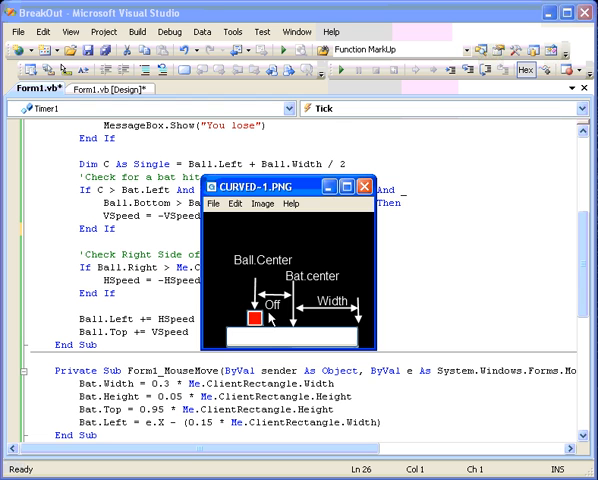
{"action": "mouse_move", "coordinate": [294, 334]}
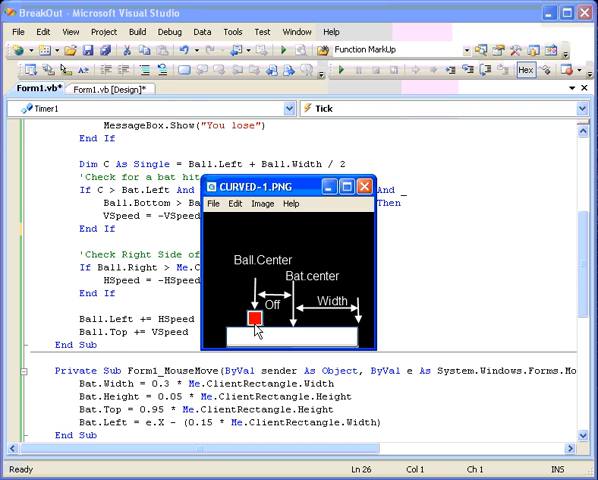
{"action": "mouse_move", "coordinate": [257, 330]}
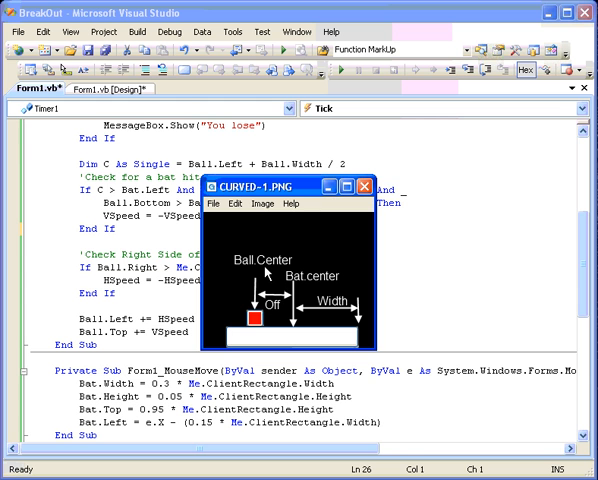
{"action": "mouse_move", "coordinate": [263, 271]}
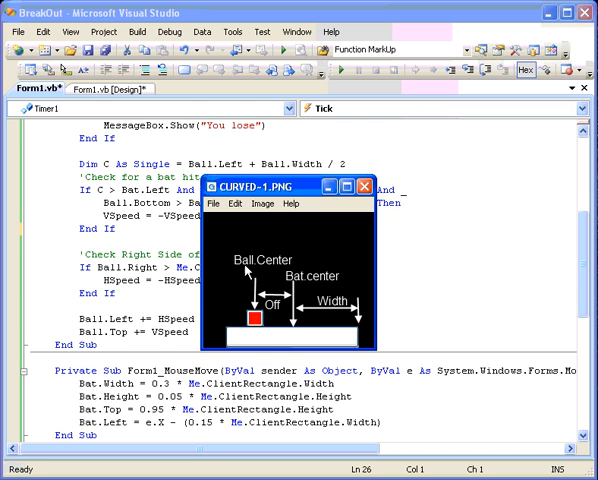
{"action": "mouse_move", "coordinate": [268, 335]}
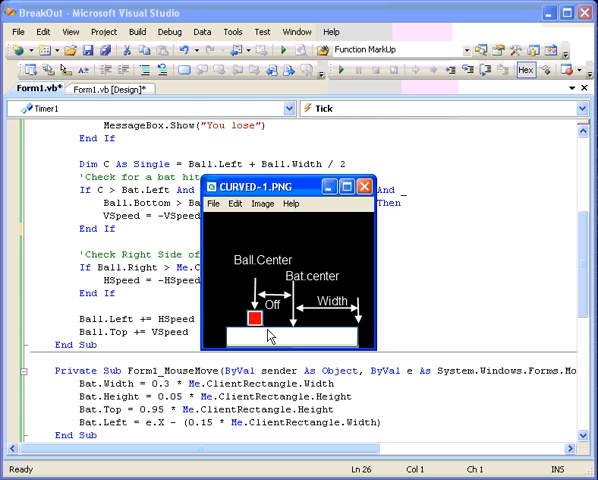
{"action": "mouse_move", "coordinate": [343, 325]}
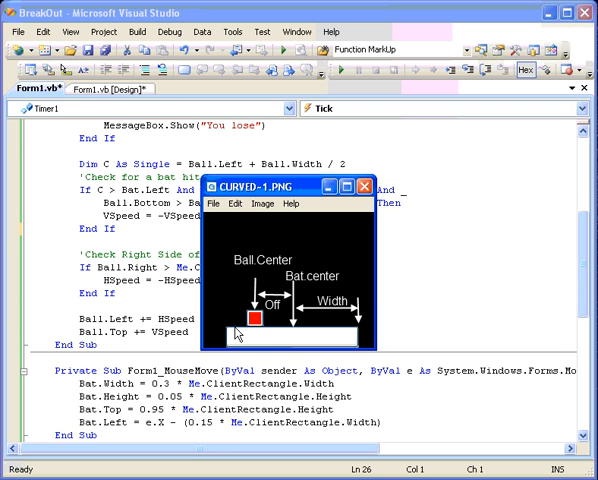
{"action": "mouse_move", "coordinate": [272, 325]}
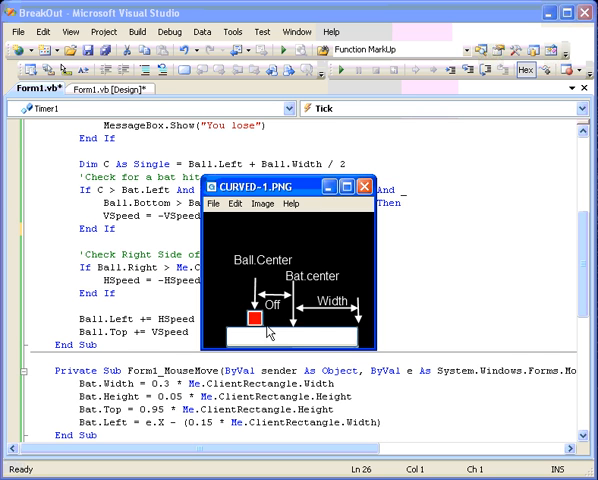
{"action": "mouse_move", "coordinate": [360, 327]}
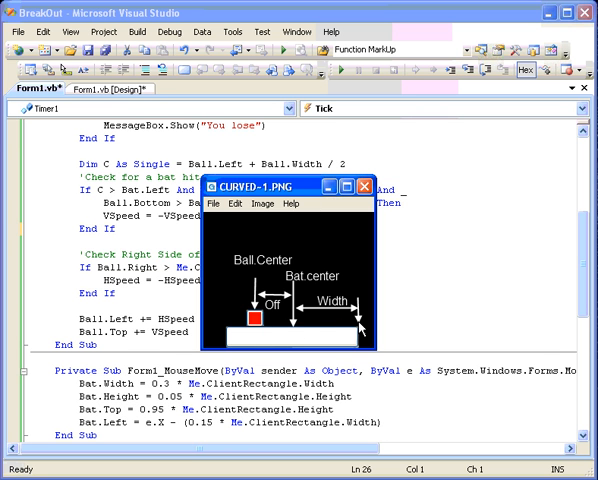
{"action": "mouse_move", "coordinate": [360, 328]}
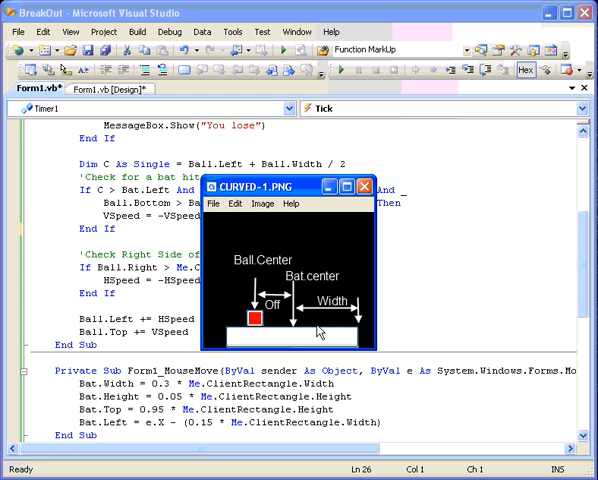
{"action": "mouse_move", "coordinate": [311, 328]}
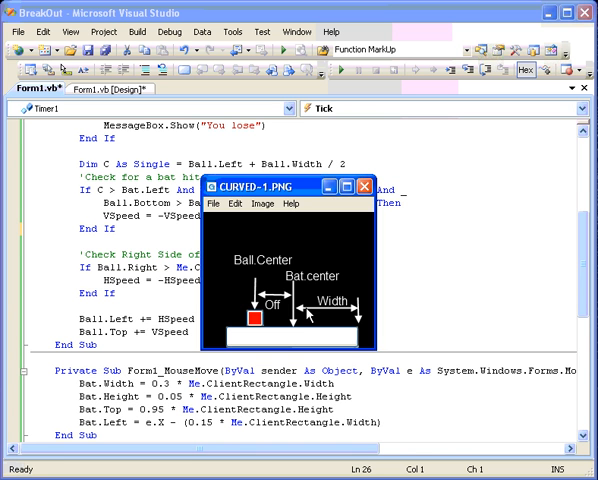
{"action": "mouse_move", "coordinate": [291, 330]}
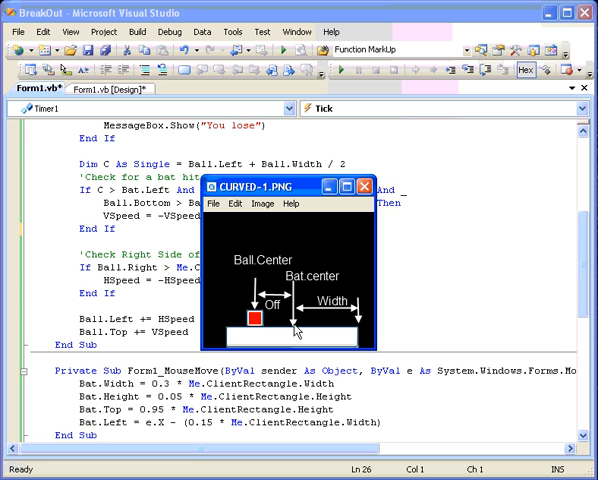
{"action": "mouse_move", "coordinate": [232, 335]}
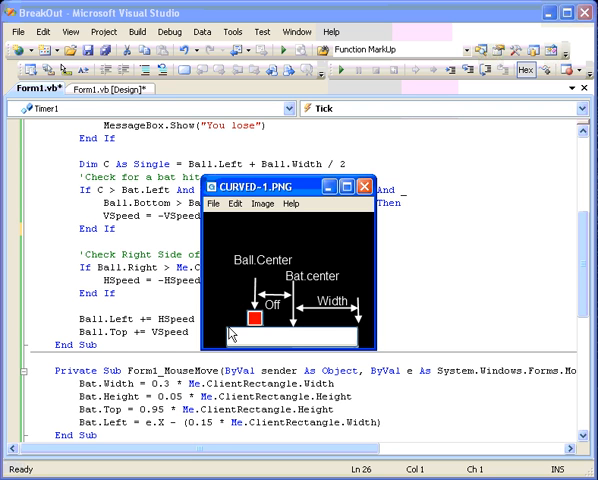
{"action": "mouse_move", "coordinate": [360, 334]}
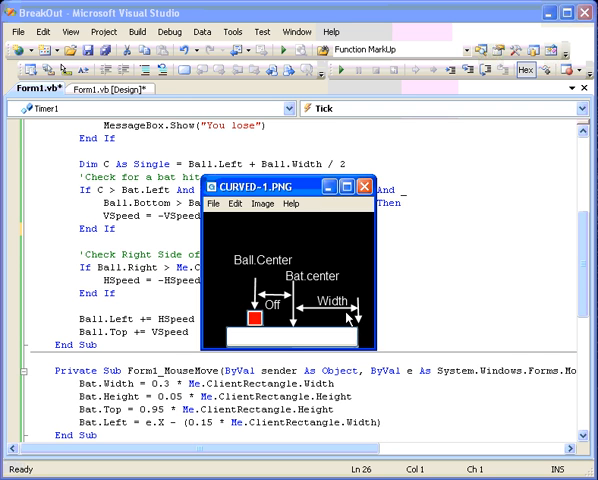
{"action": "mouse_move", "coordinate": [344, 316]}
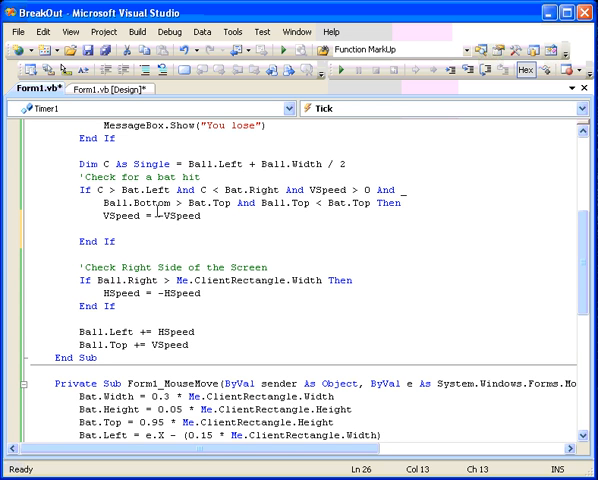
{"action": "mouse_move", "coordinate": [160, 213]}
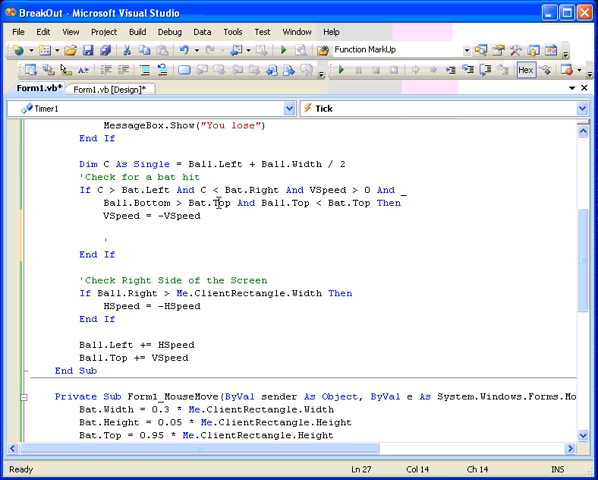
- Add a 'Curve the bat' comment and Dim Offset comparing ball centre to bat centre
{"action": "type", "text": "'Curve the bat"}
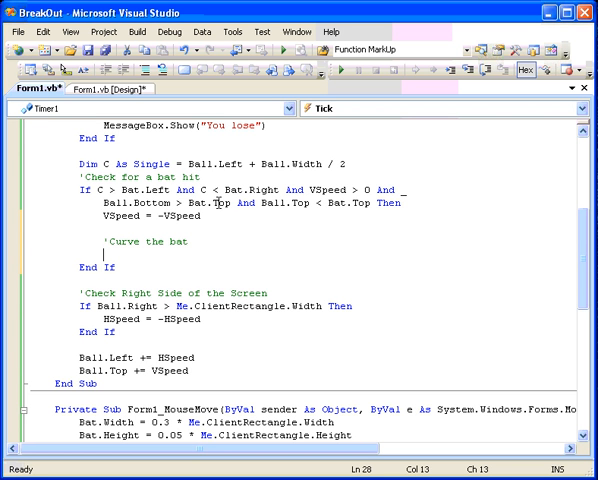
{"action": "type", "text": "Dim Offset As Single ="}
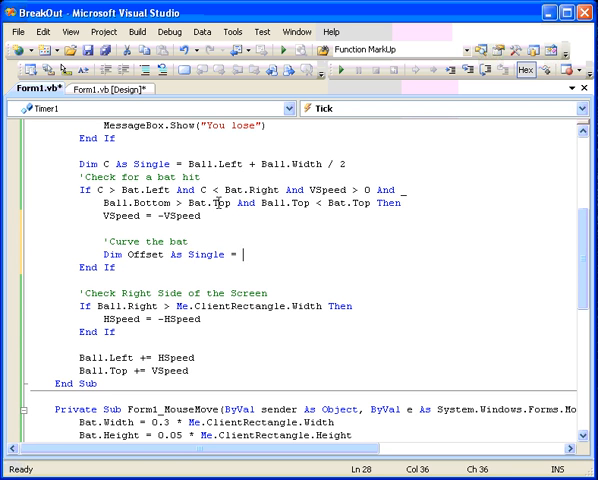
{"action": "type", "text": "("}
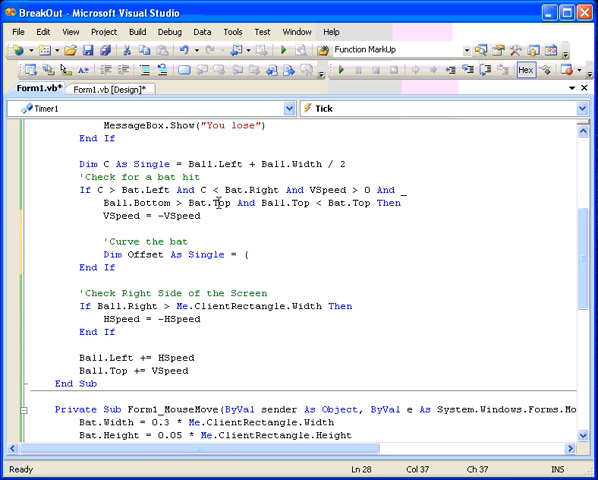
{"action": "type", "text": "Ball.le"}
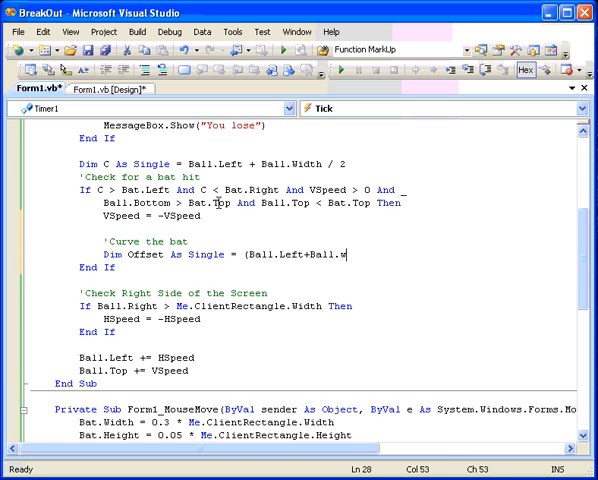
{"action": "type", "text": "idth/2)/("}
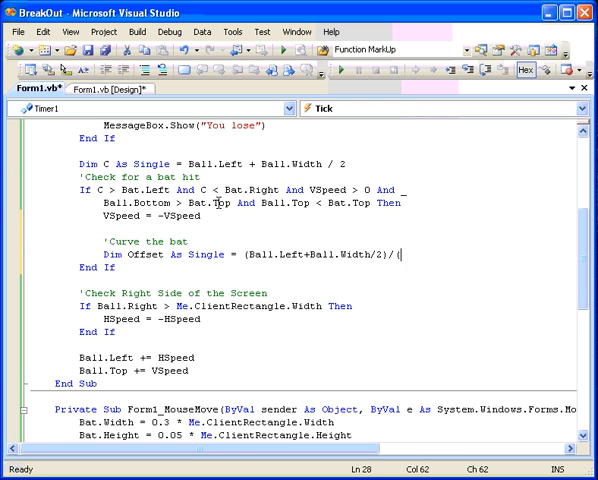
{"action": "type", "text": "Bat."}
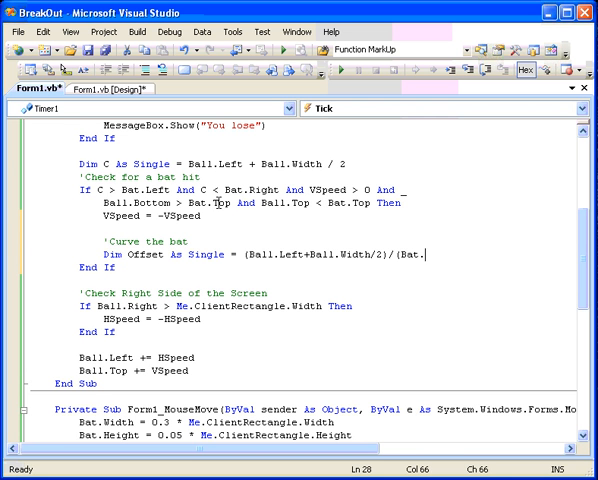
{"action": "type", "text": "Left+bat"}
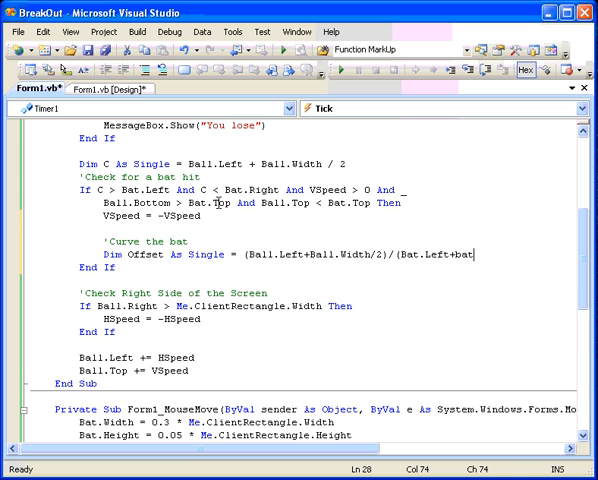
{"action": "type", "text": ".width"}
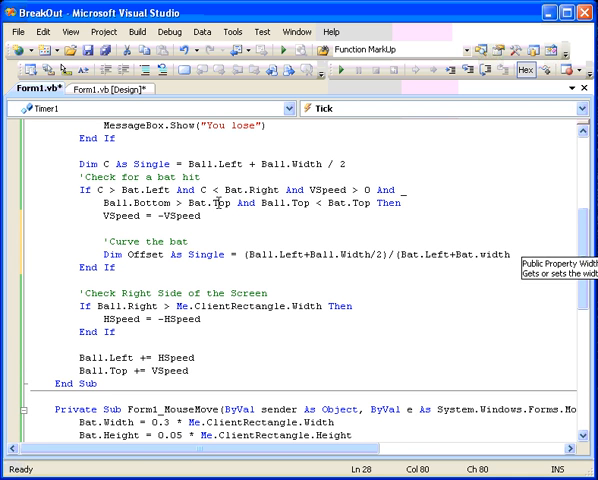
{"action": "type", "text": "Width/2)"}
{"action": "type", "text": "Dim"}
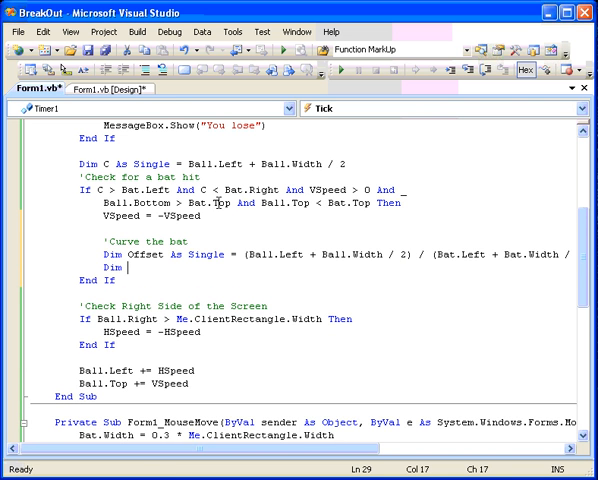
- Declare Dim Ratio As Single = Offset / (Bat.Width / 2)
{"action": "type", "text": "Ratio As s"}
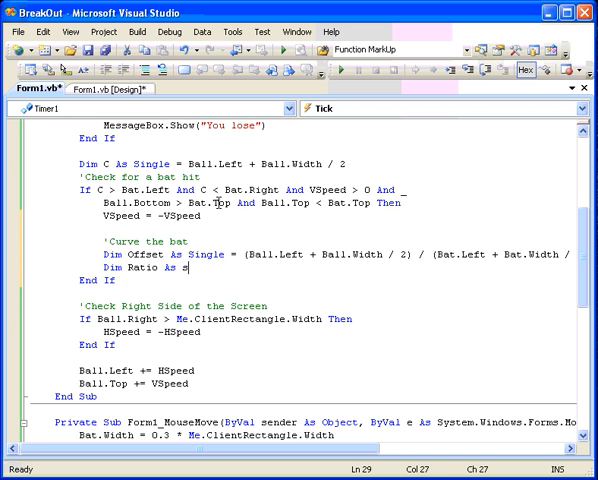
{"action": "type", "text": "ingle ="}
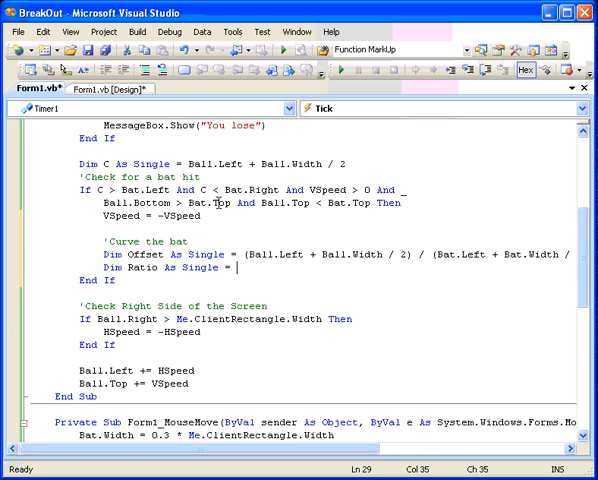
{"action": "type", "text": "Off"}
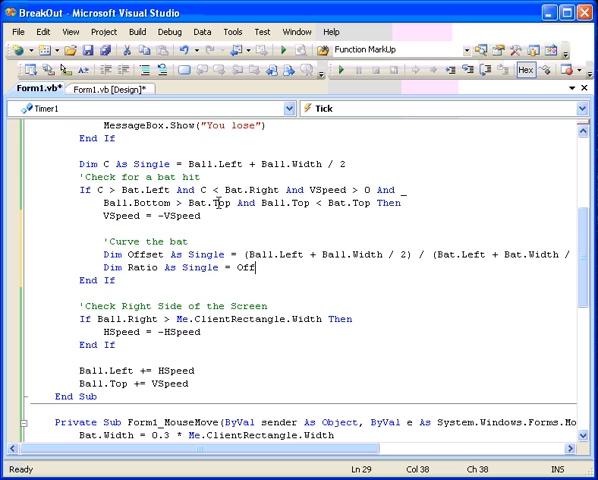
{"action": "type", "text": "set/"}
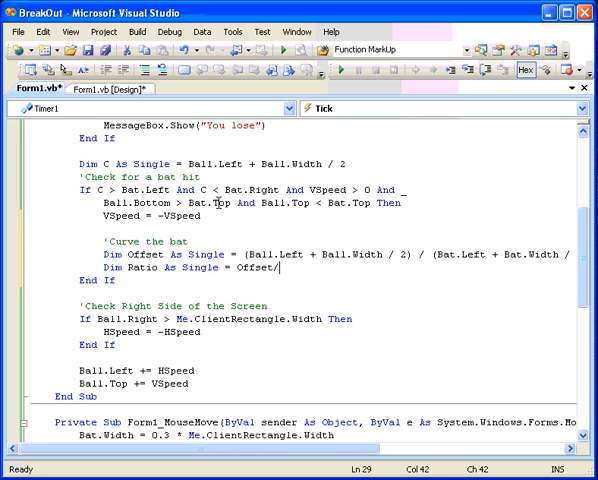
{"action": "type", "text": "Bat.width / 2)"}
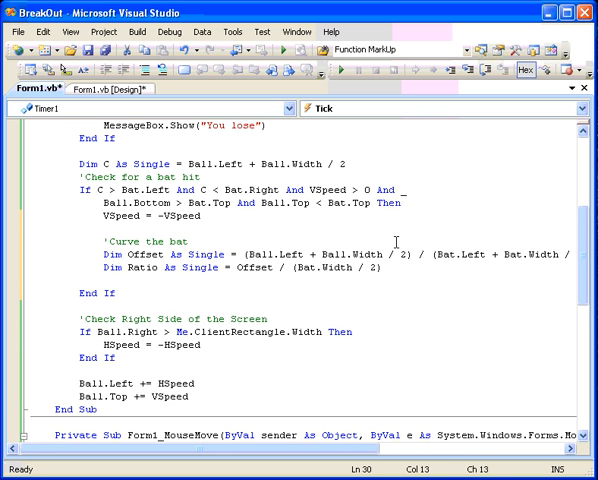
- Add the line HSpeed += 5 * Ratio
{"action": "type", "text": "HSpeed +="}
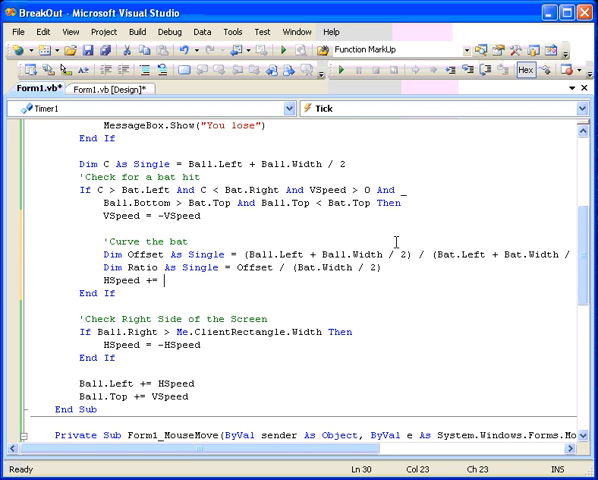
{"action": "type", "text": "5"}
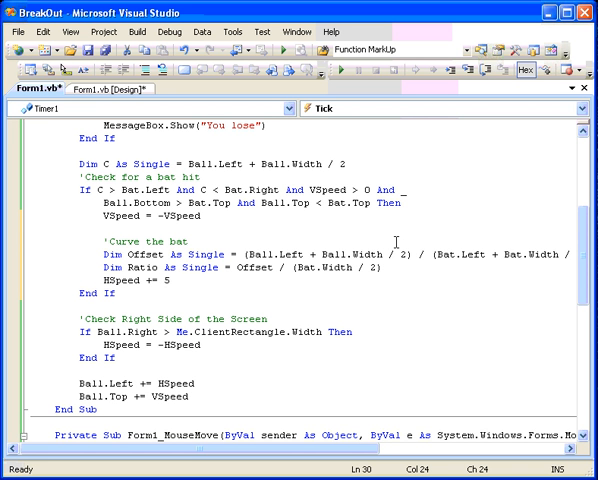
{"action": "type", "text": "*Ra"}
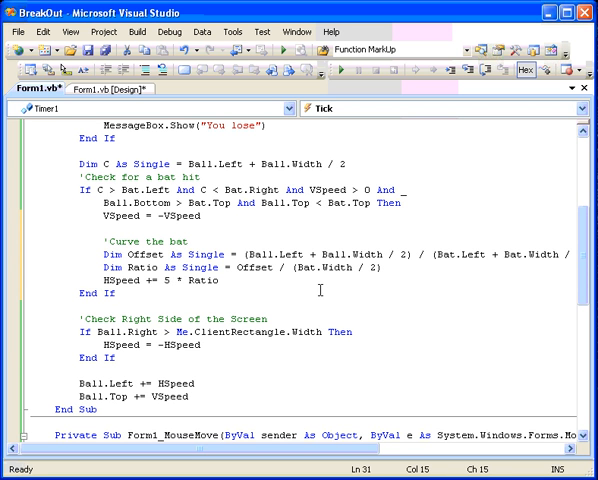
{"action": "mouse_move", "coordinate": [312, 272]}
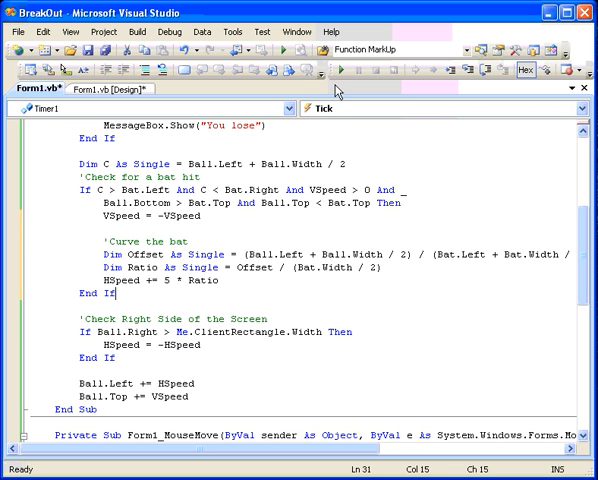
{"action": "mouse_move", "coordinate": [340, 71]}
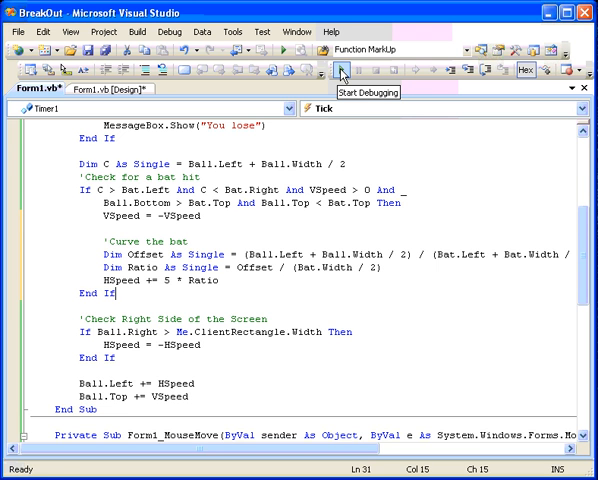
- Build and run BreakOut with Start Debugging to test the bat curve
{"action": "left_click", "coordinate": [340, 70]}
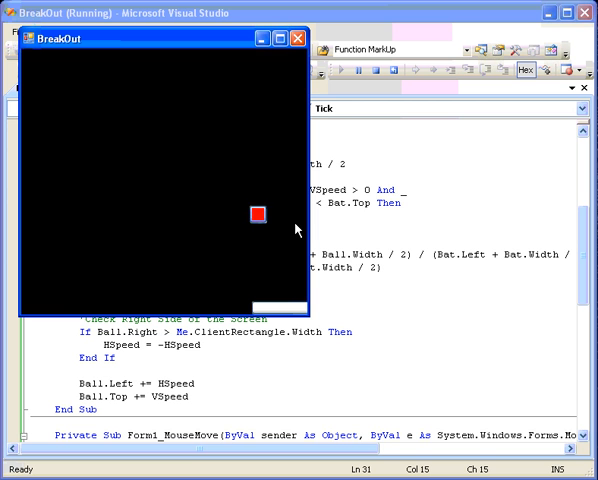
{"action": "mouse_move", "coordinate": [228, 226]}
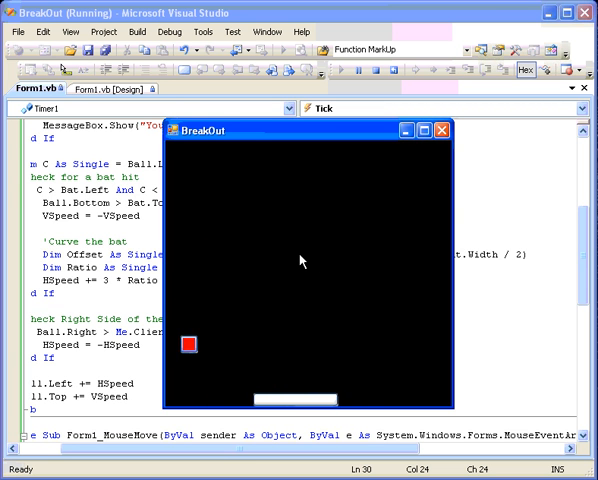
- Close the running BreakOut game window
{"action": "left_click", "coordinate": [444, 129]}
{"action": "type", "text": "2"}
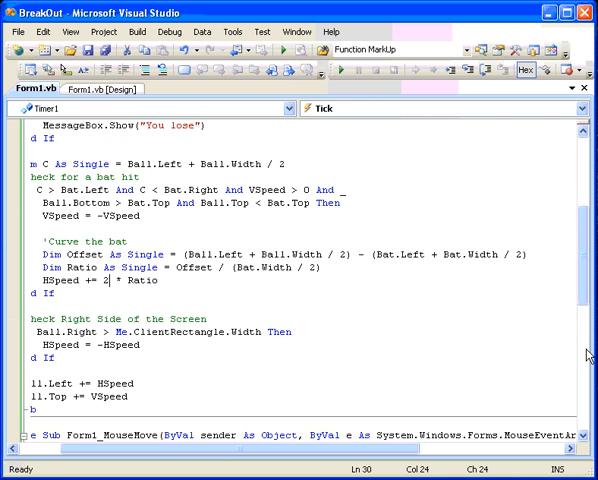
{"action": "mouse_move", "coordinate": [440, 345]}
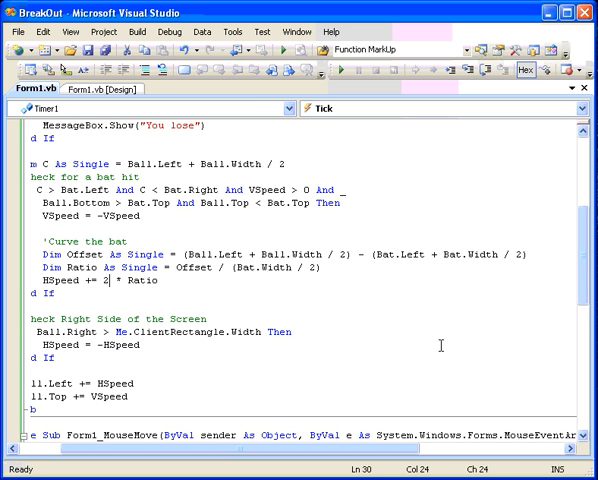